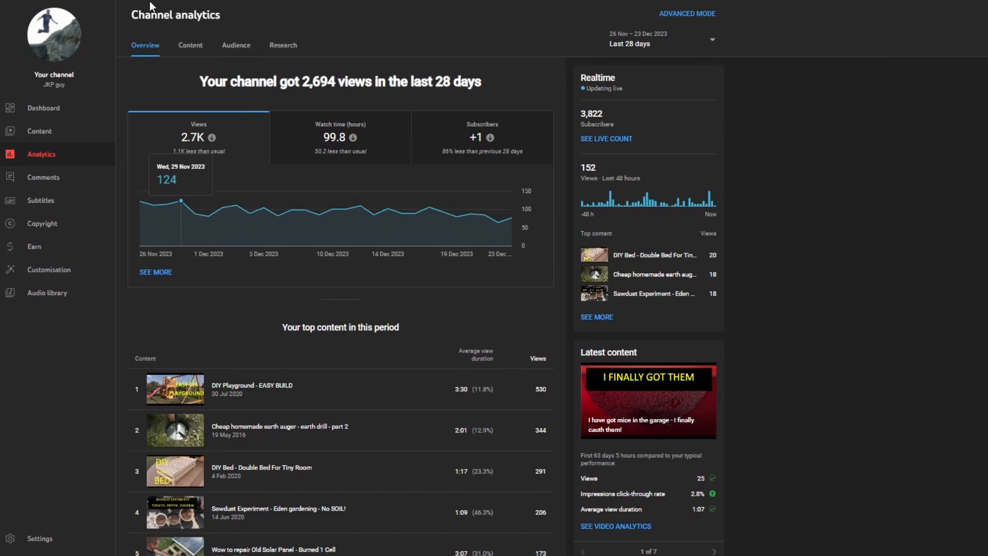
pyautogui.moveTo(334, 16)
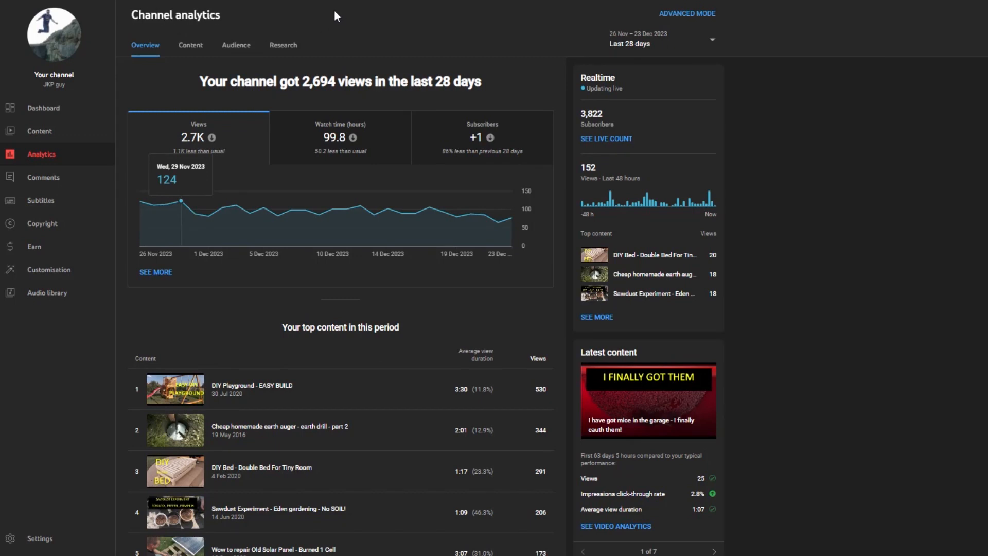
pyautogui.moveTo(186, 221)
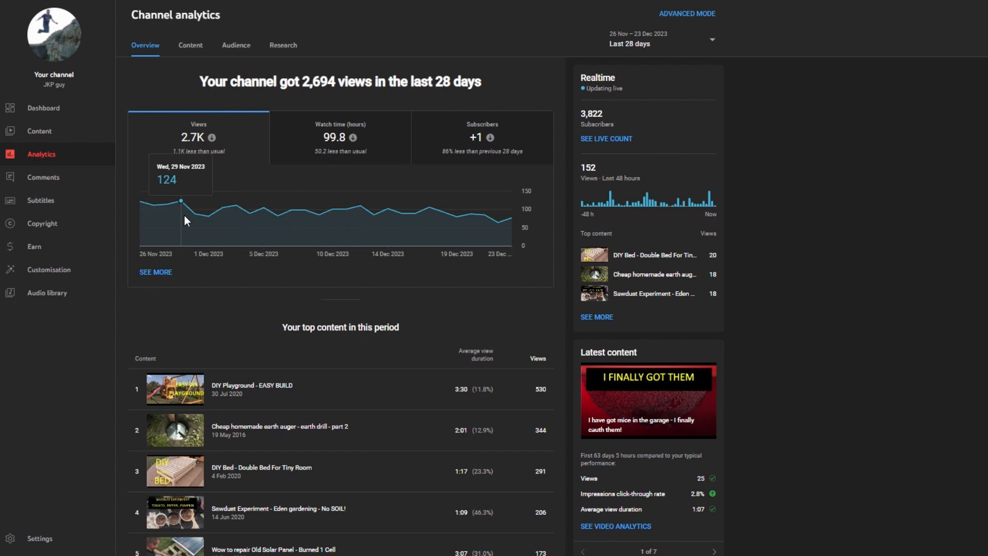
pyautogui.moveTo(287, 182)
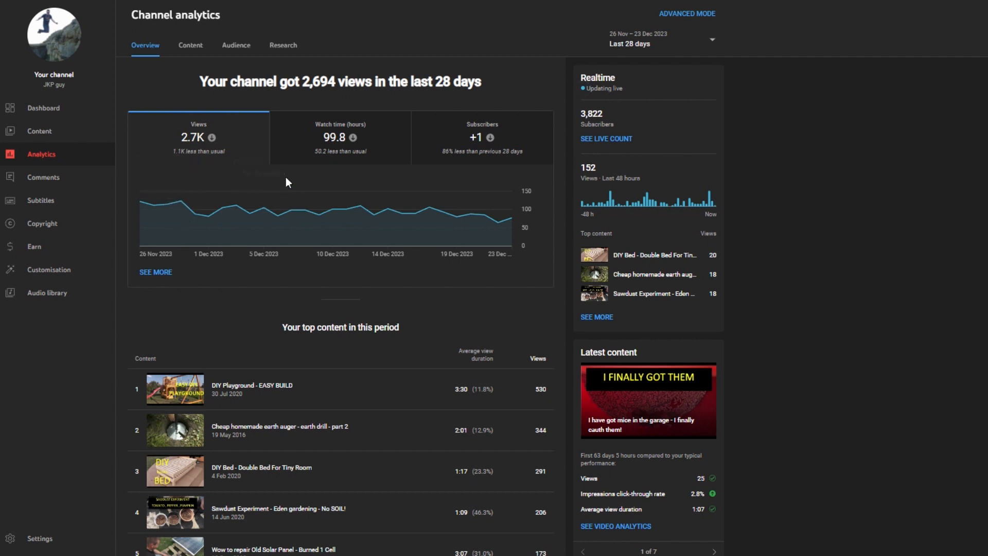
pyautogui.moveTo(183, 121)
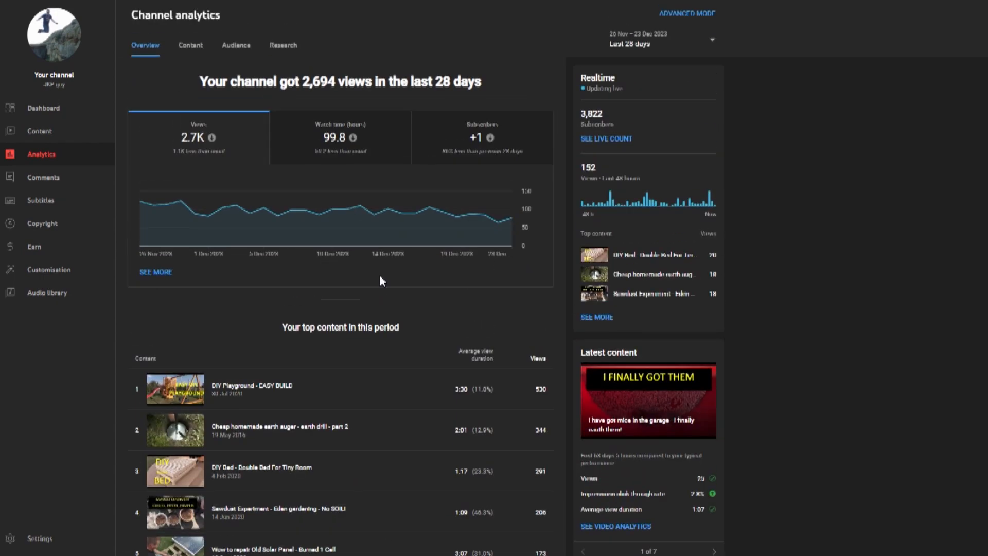
pyautogui.moveTo(257, 101)
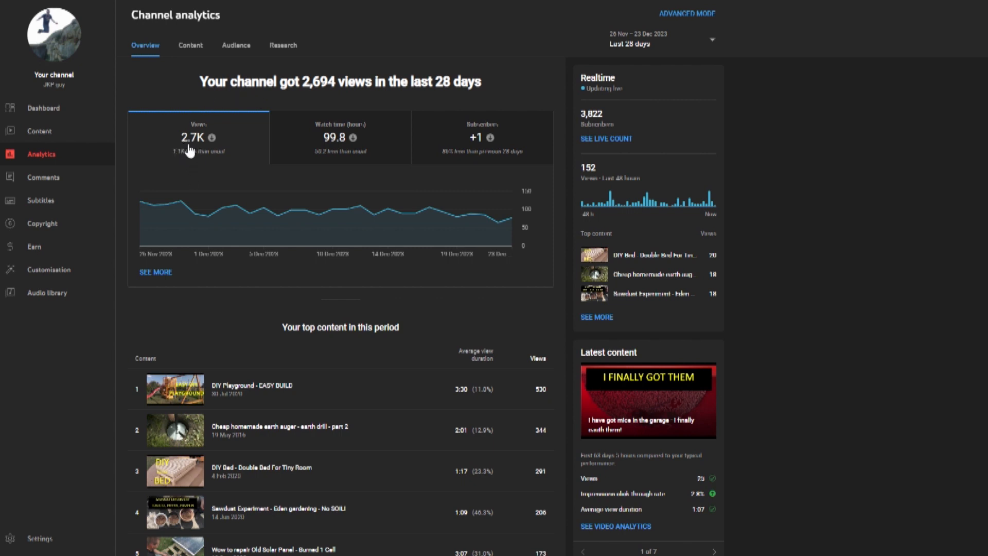
pyautogui.moveTo(57, 256)
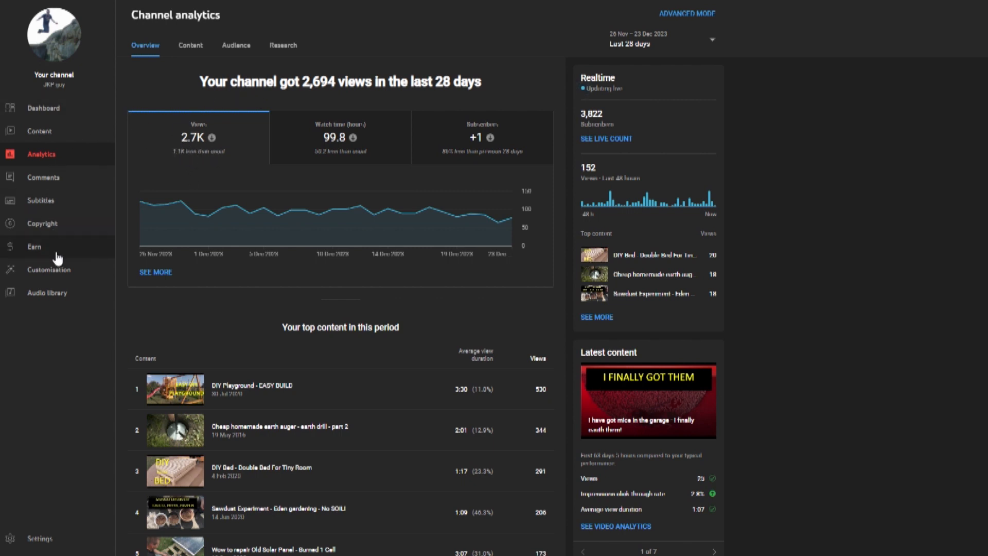
pyautogui.moveTo(54, 257)
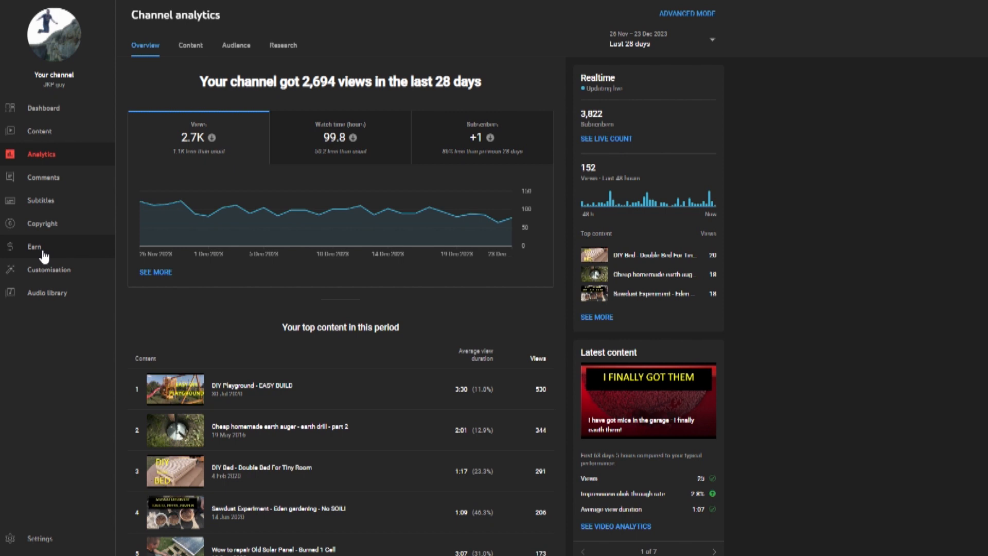
# Show the Earn on YouTube overview with the channel's eligibility progress bars.
pyautogui.click(34, 246)
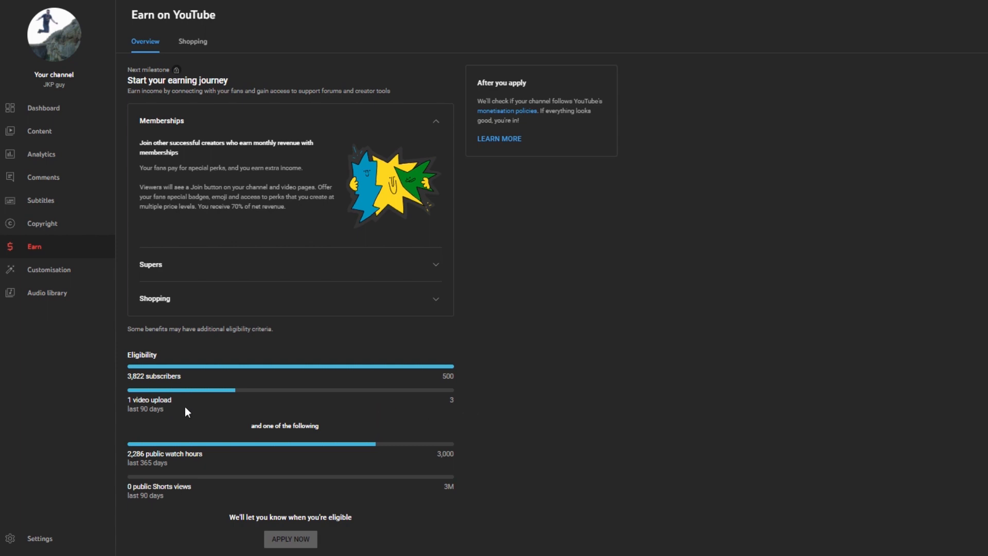
pyautogui.moveTo(445, 396)
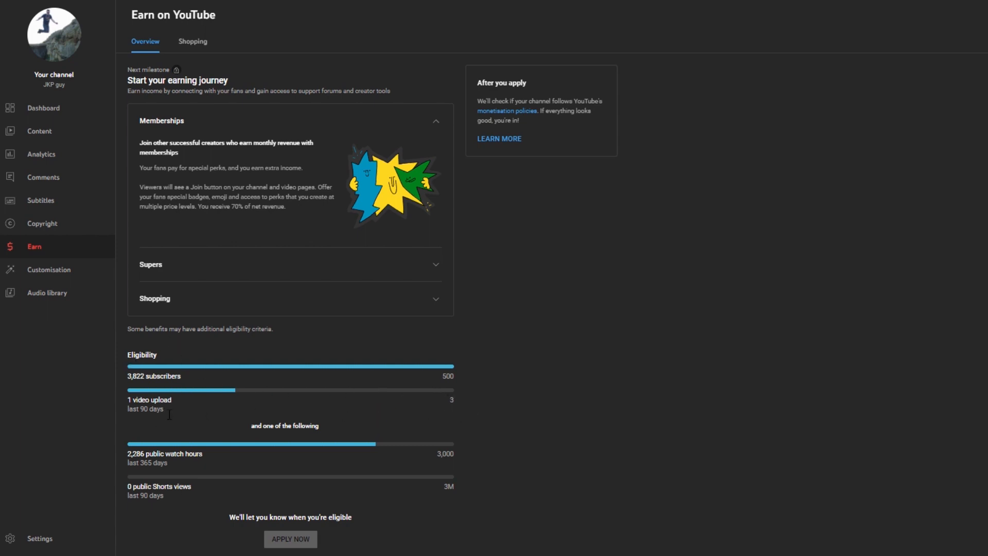
pyautogui.moveTo(761, 284)
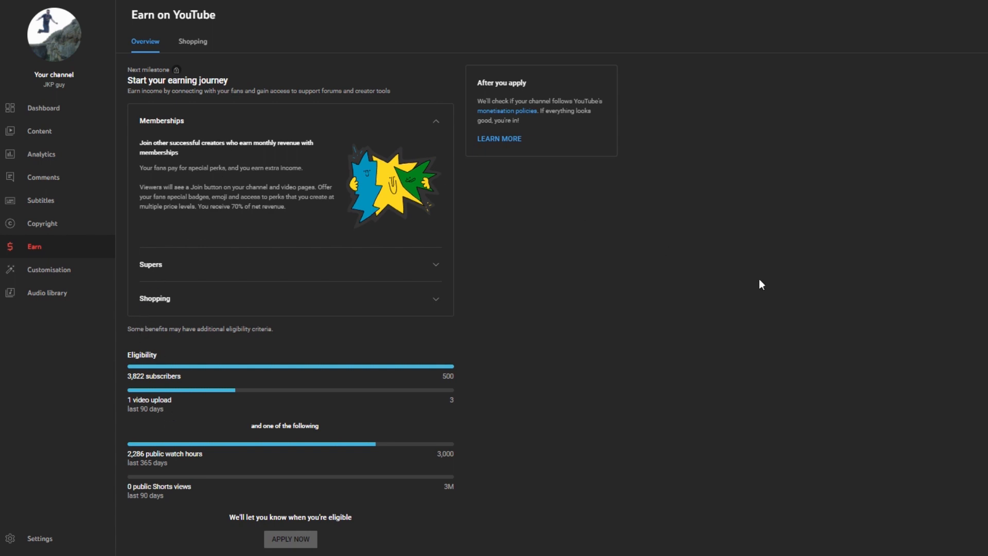
pyautogui.moveTo(284, 370)
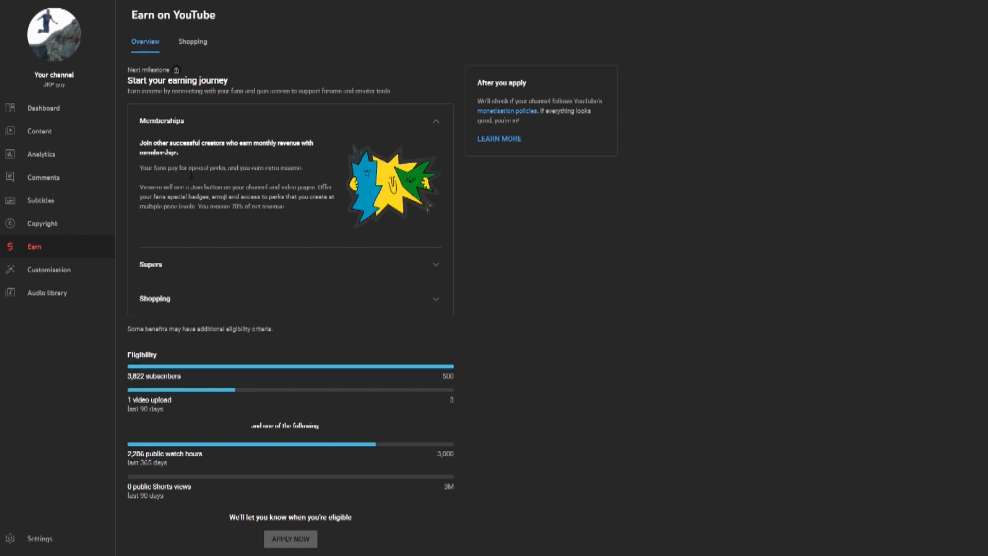
pyautogui.moveTo(140, 239)
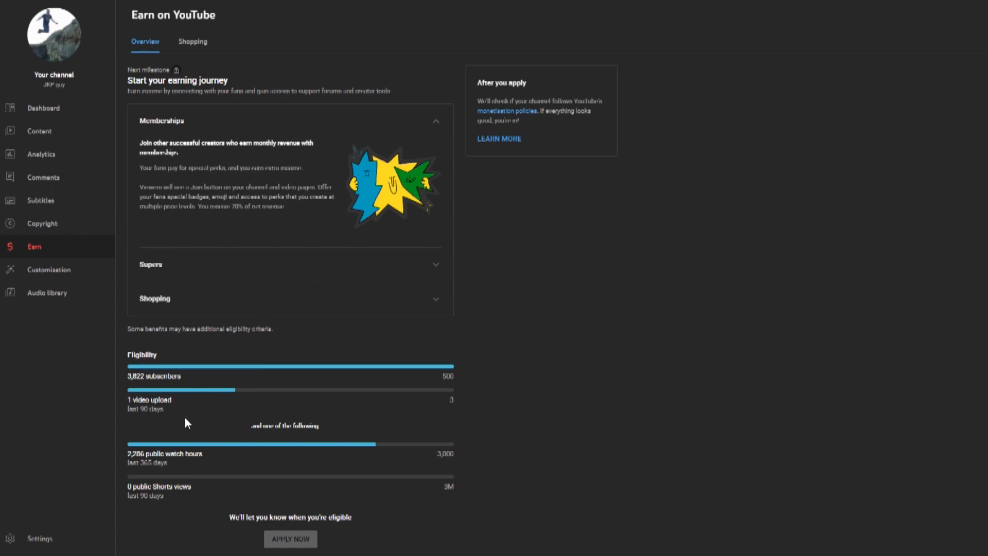
pyautogui.moveTo(188, 392)
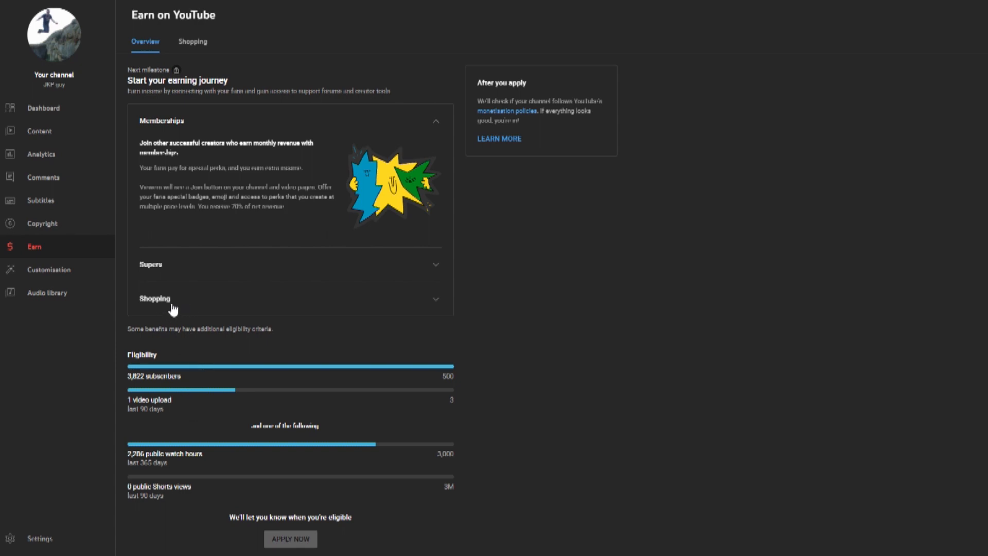
pyautogui.moveTo(103, 326)
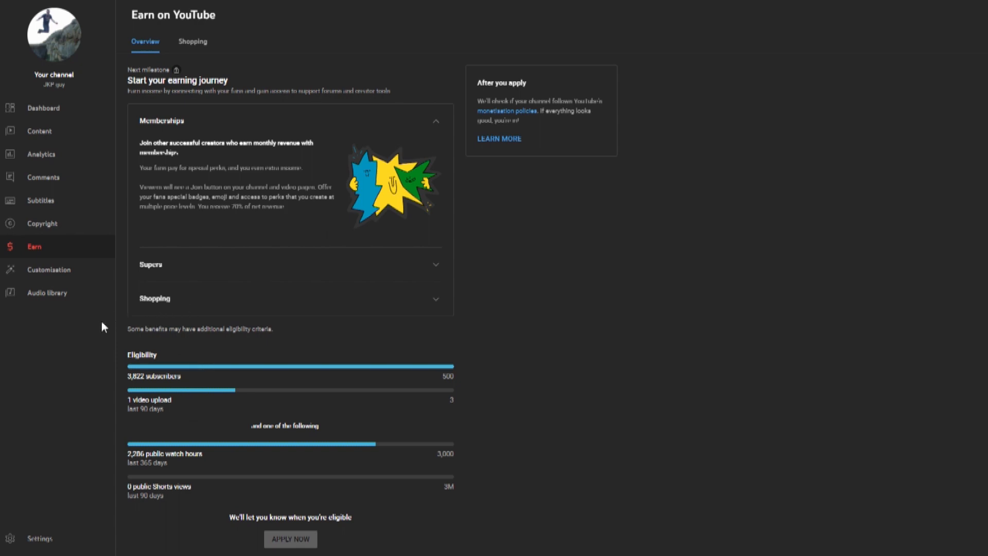
pyautogui.moveTo(175, 420)
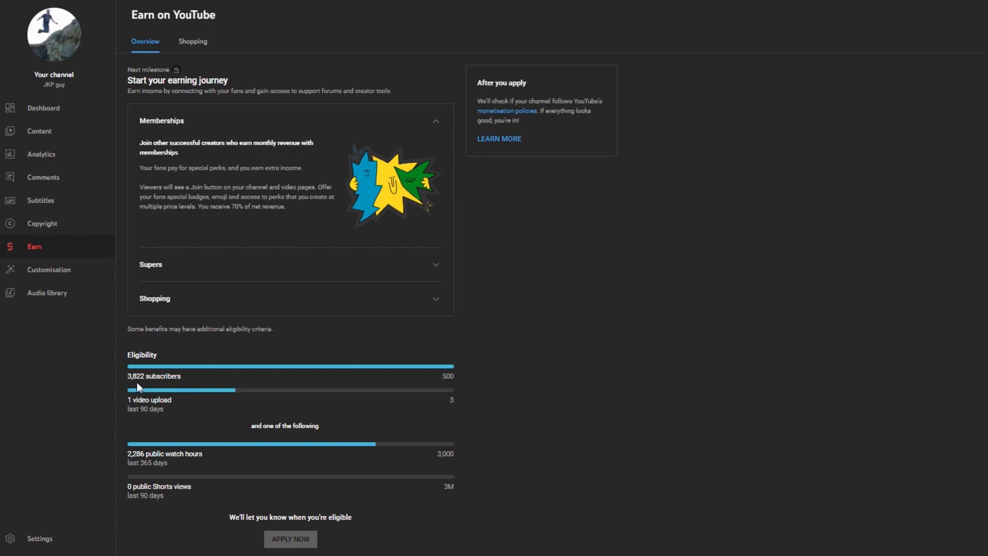
pyautogui.moveTo(441, 383)
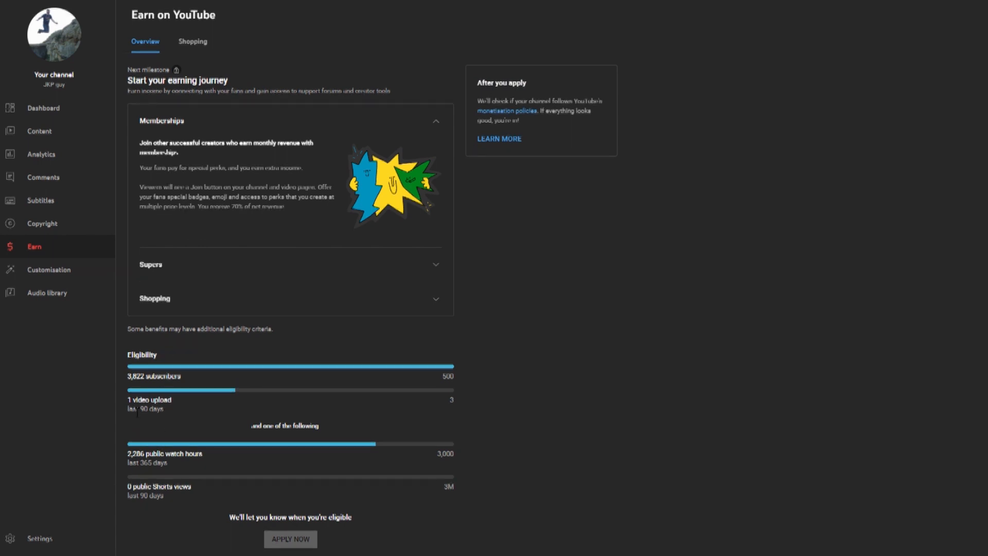
pyautogui.moveTo(457, 407)
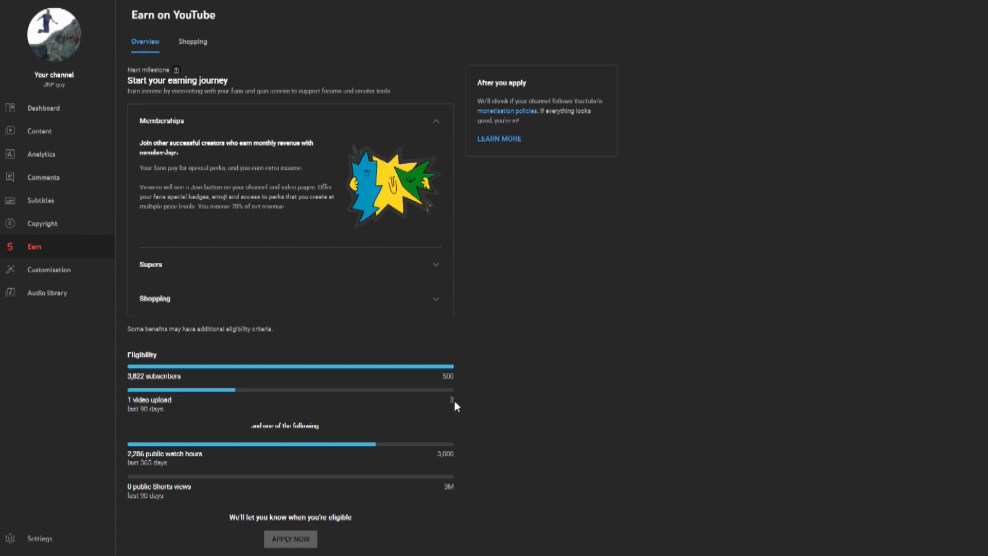
pyautogui.doubleClick(149, 403)
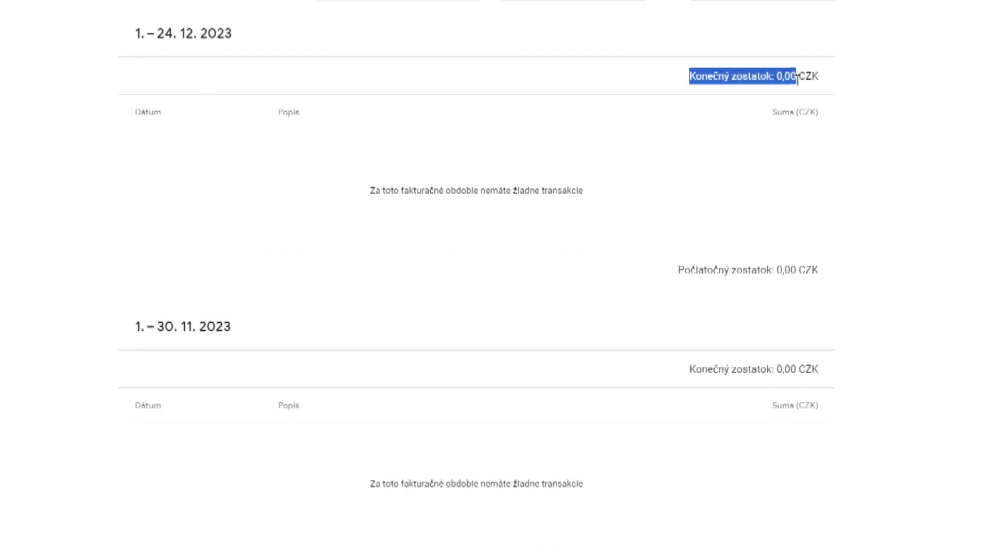
# Scroll through this year's AdSense billing periods showing no transactions and 0,00 CZK balance.
pyautogui.scroll(-3)
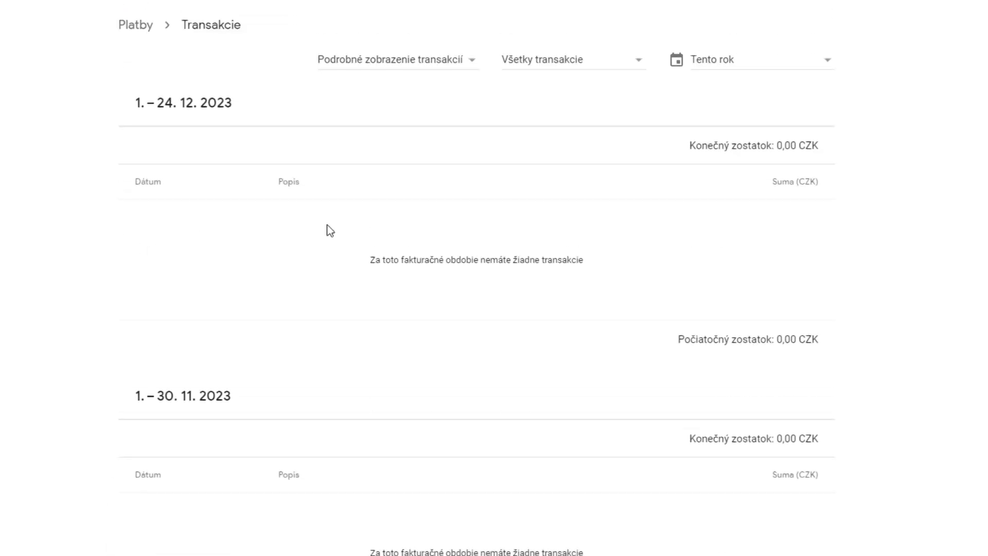
pyautogui.moveTo(511, 166)
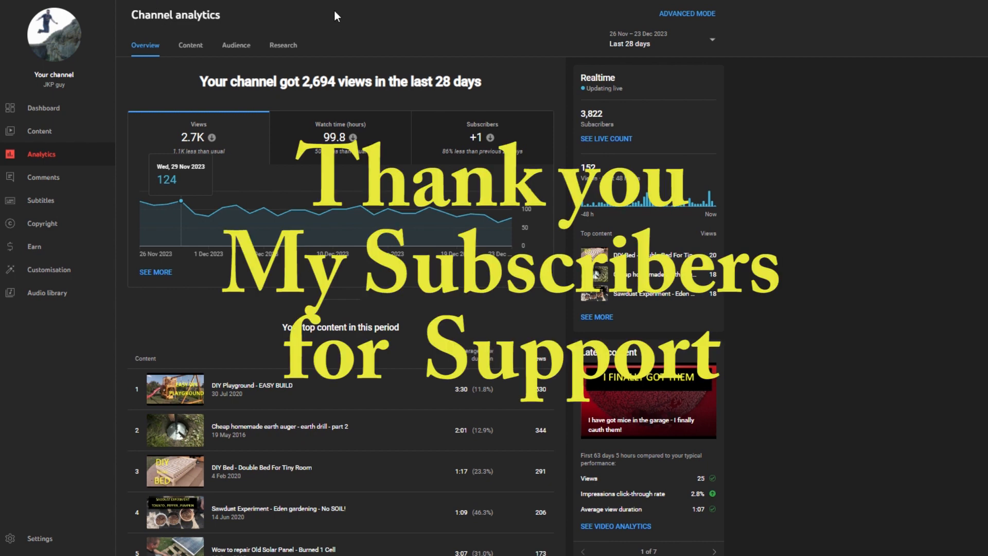
pyautogui.moveTo(186, 220)
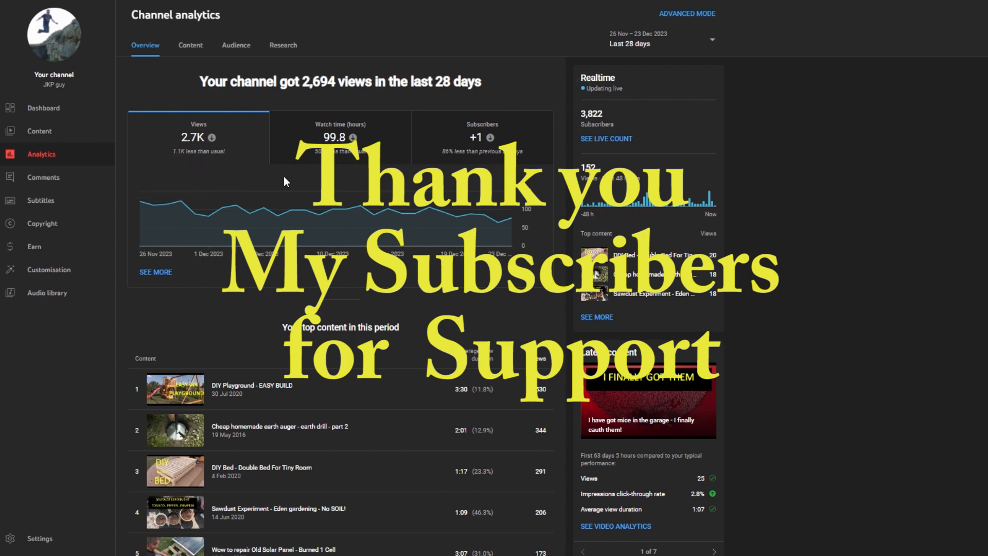
pyautogui.moveTo(178, 62)
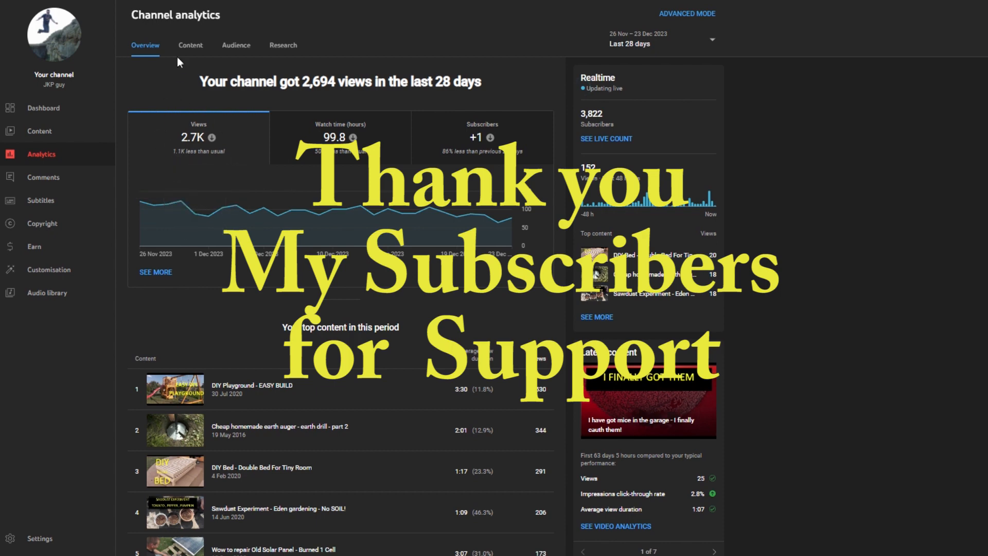
pyautogui.moveTo(380, 310)
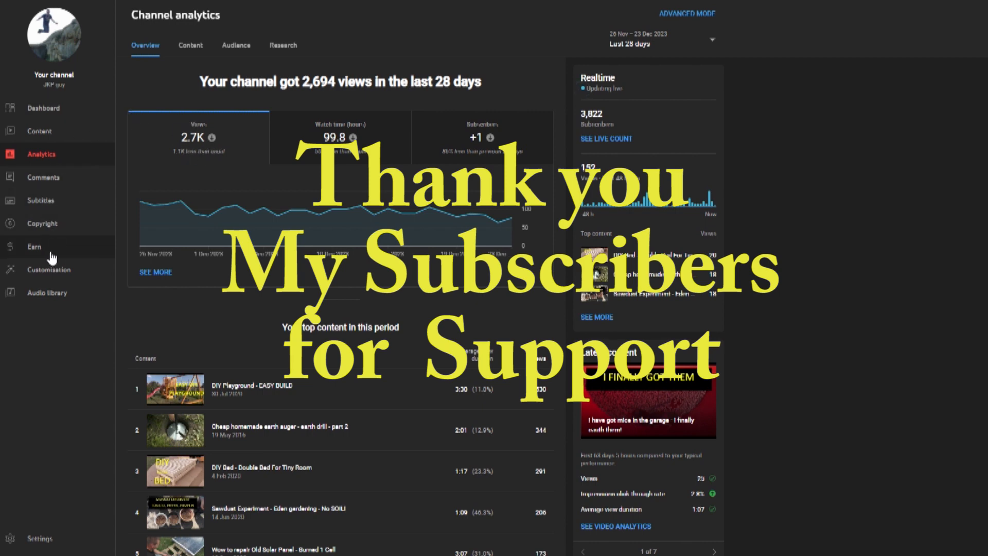
pyautogui.moveTo(48, 252)
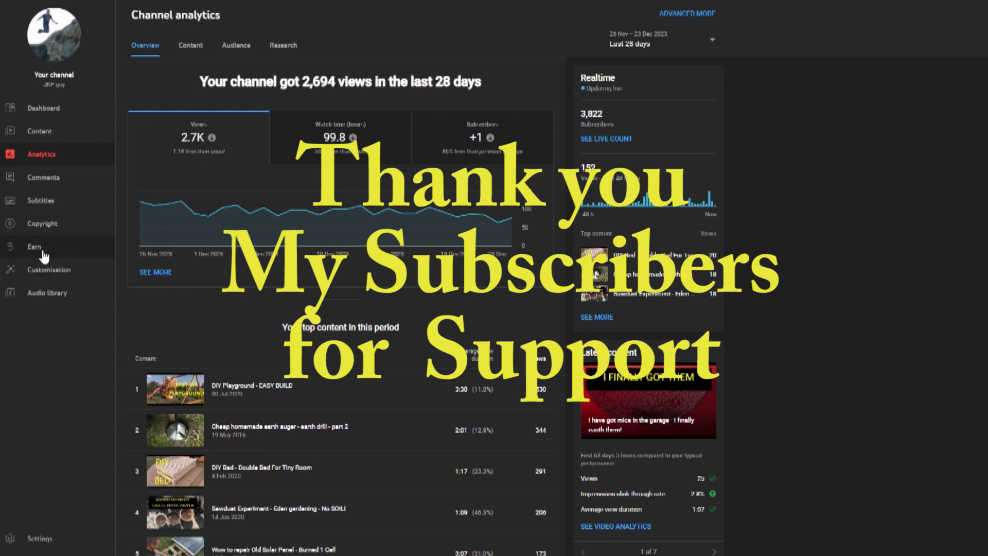
# Reopen the Earn overview showing 3,822 subscribers and 2,286 public watch hours.
pyautogui.click(34, 246)
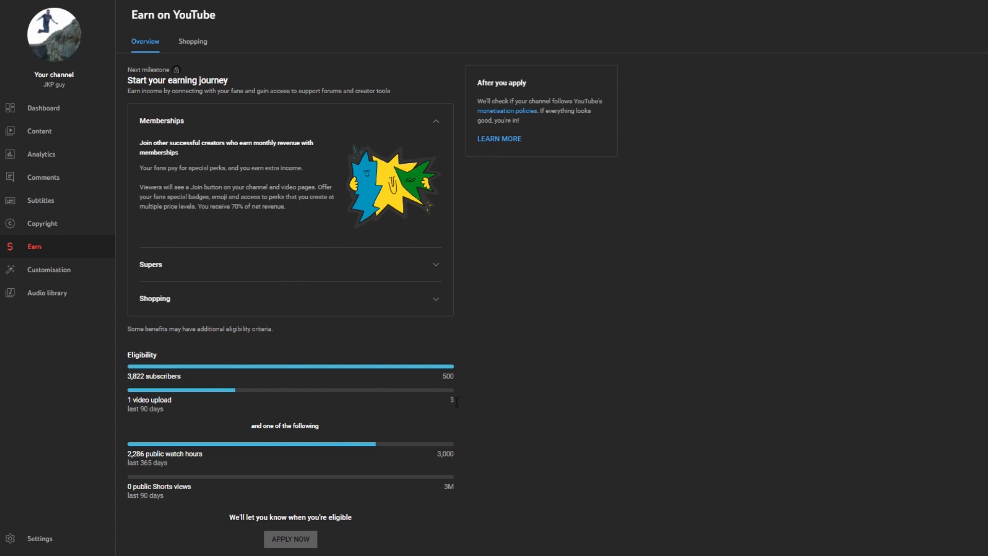
pyautogui.moveTo(801, 312)
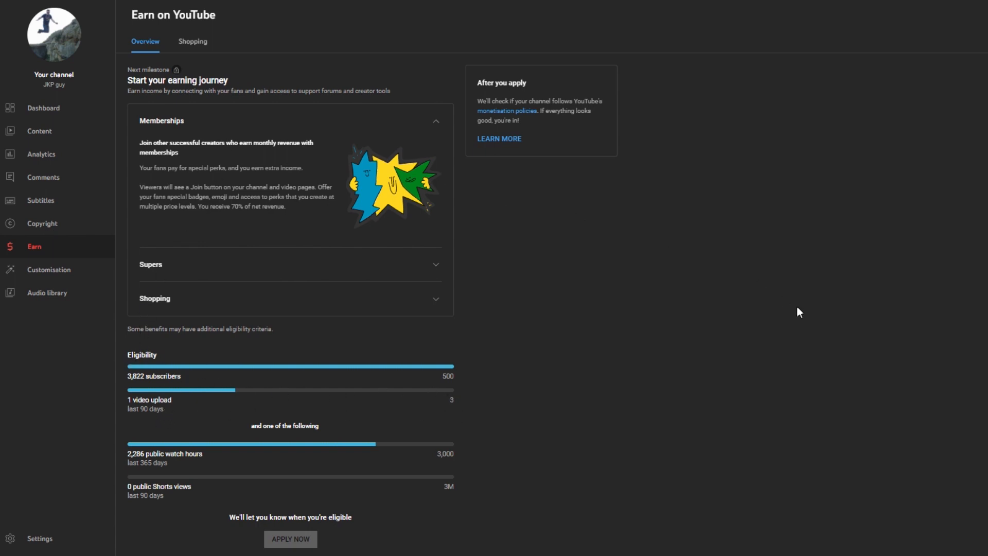